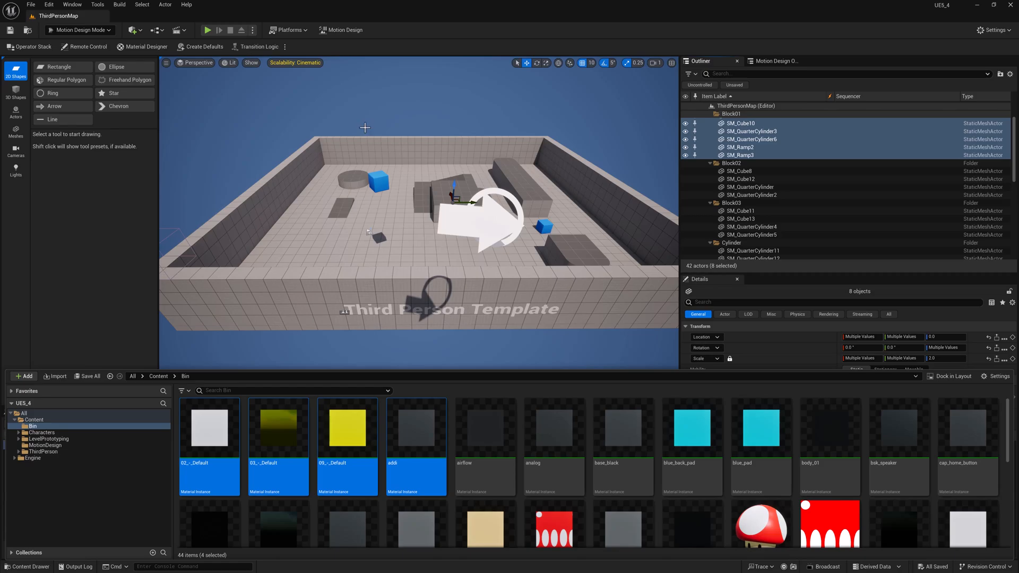
{"action": "mouse_move", "coordinate": [718, 137]}
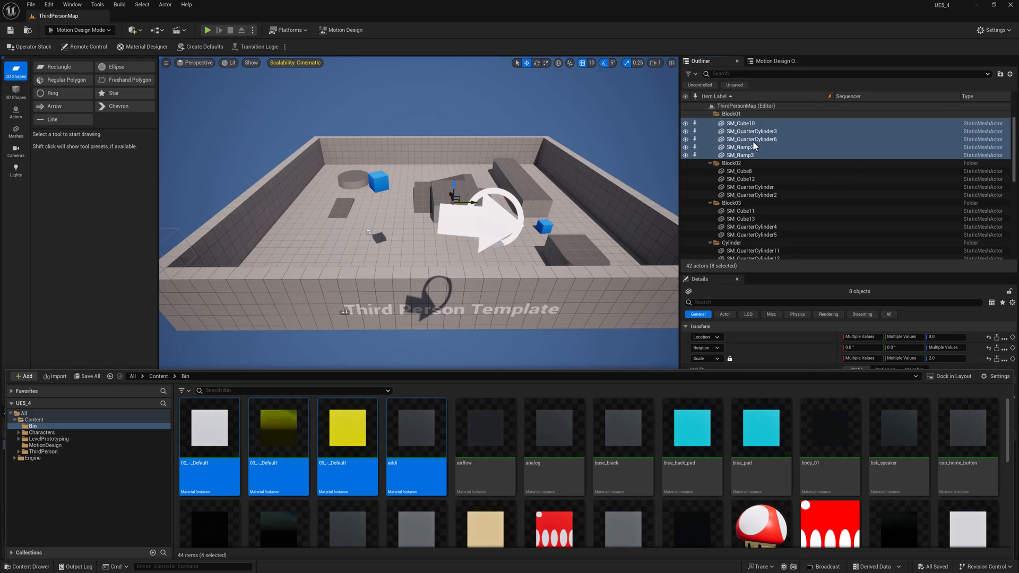
Step: Select only SM_Cube10, SM_QuarterCylinder3, SM_QuarterCylinder6, SM_Ramp2 and SM_Ramp3 under Block01
{"action": "left_click", "coordinate": [739, 124]}
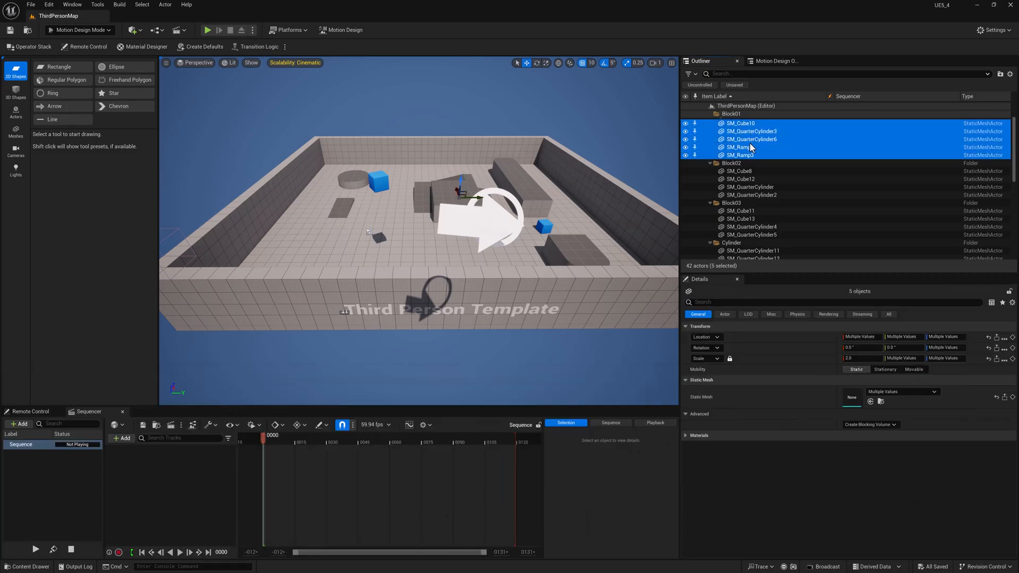
{"action": "mouse_move", "coordinate": [733, 133]}
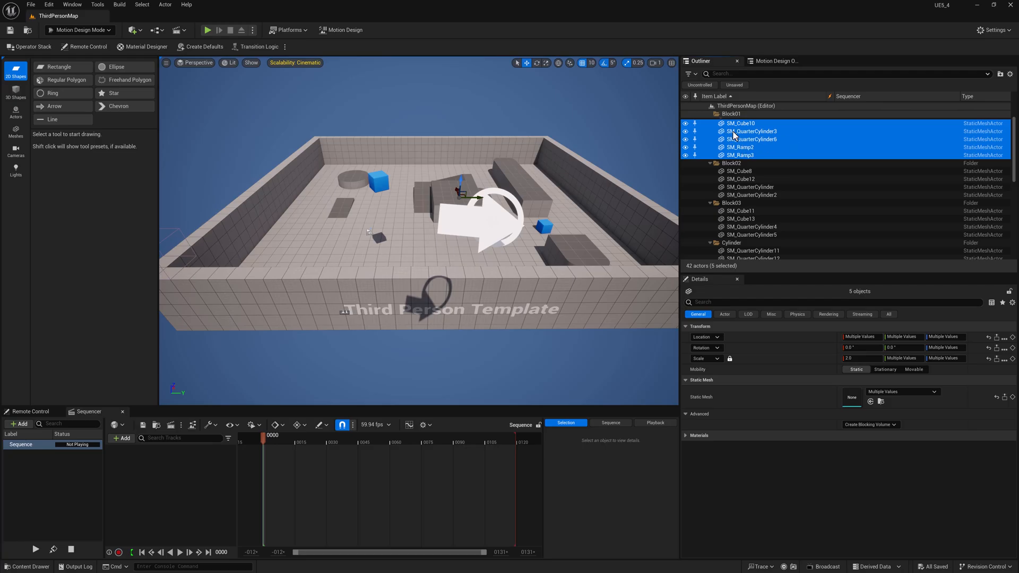
Step: Open Rename Actors for the five selected Block01 actors from the Outliner's Edit menu
{"action": "right_click", "coordinate": [747, 134]}
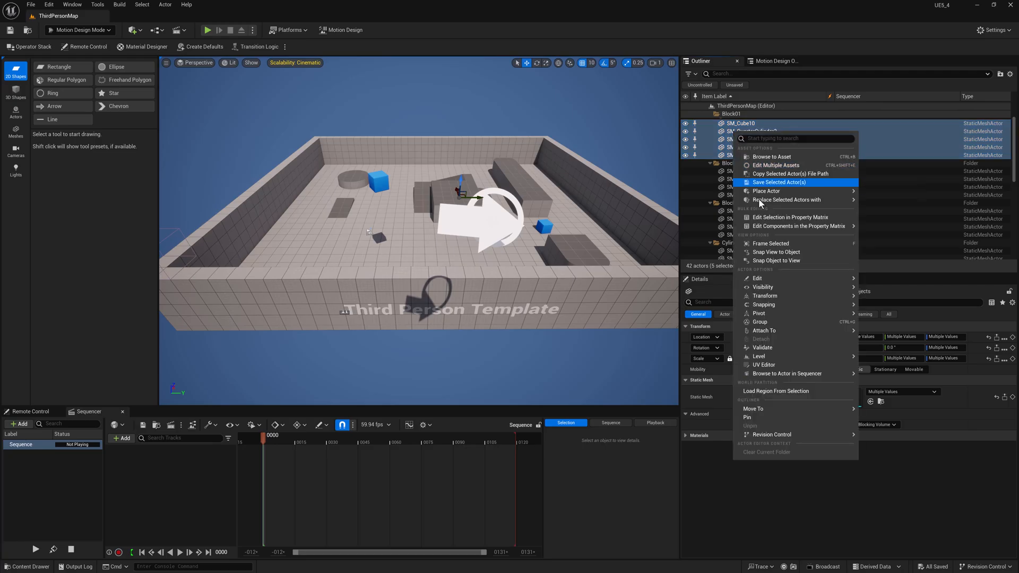
{"action": "mouse_move", "coordinate": [783, 286]}
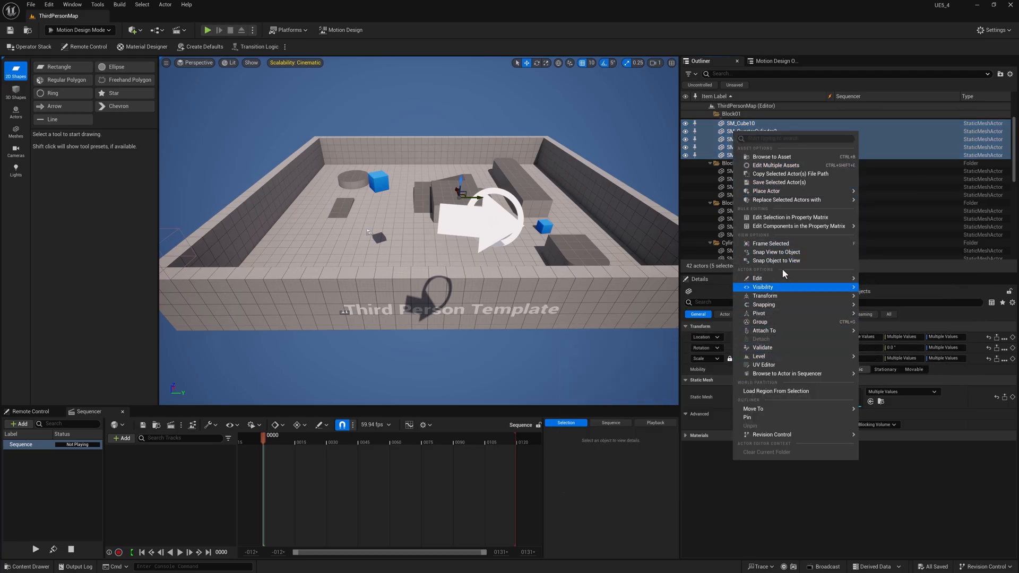
{"action": "mouse_move", "coordinate": [757, 278]}
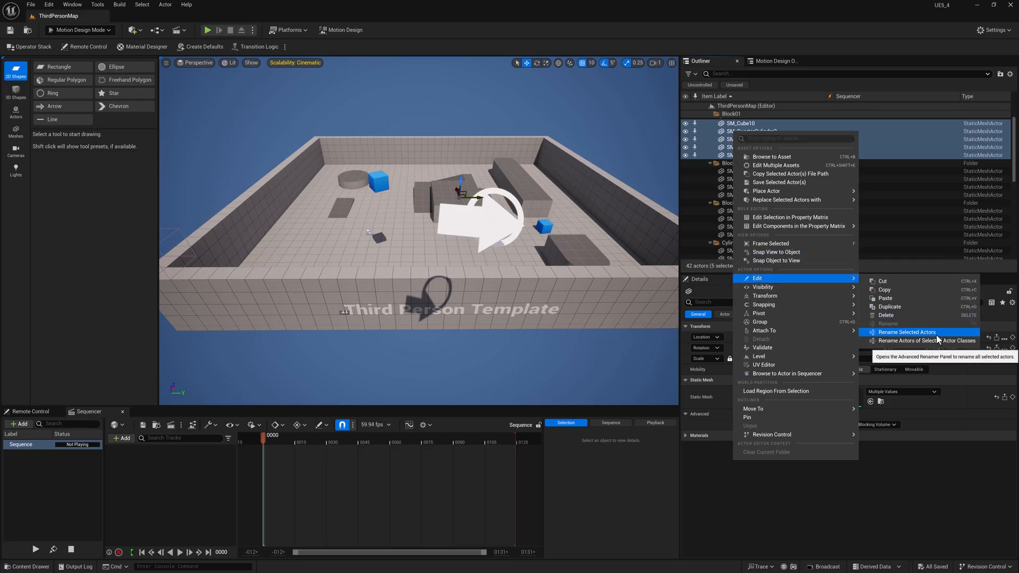
{"action": "mouse_move", "coordinate": [926, 340]}
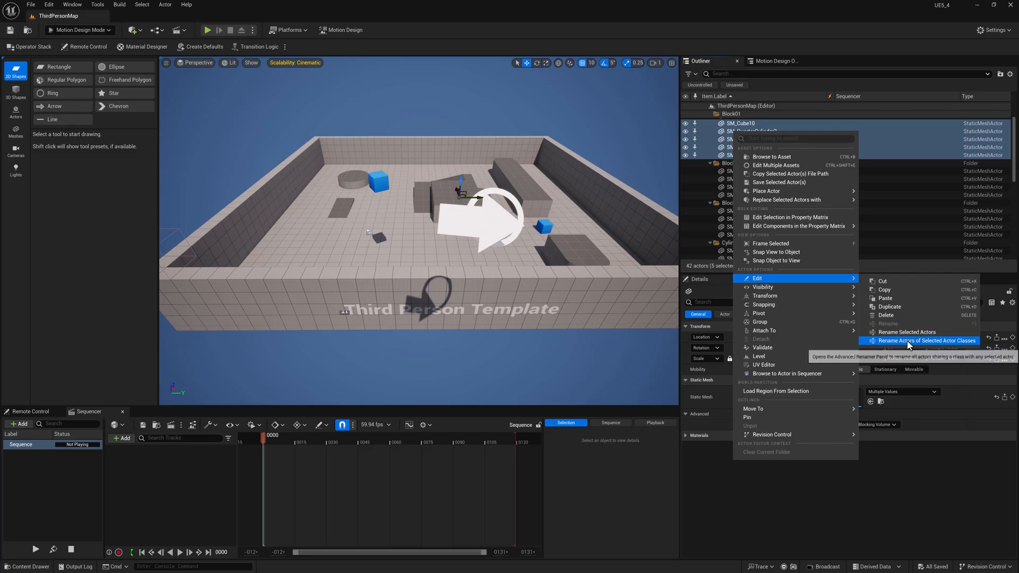
{"action": "left_click", "coordinate": [922, 340]}
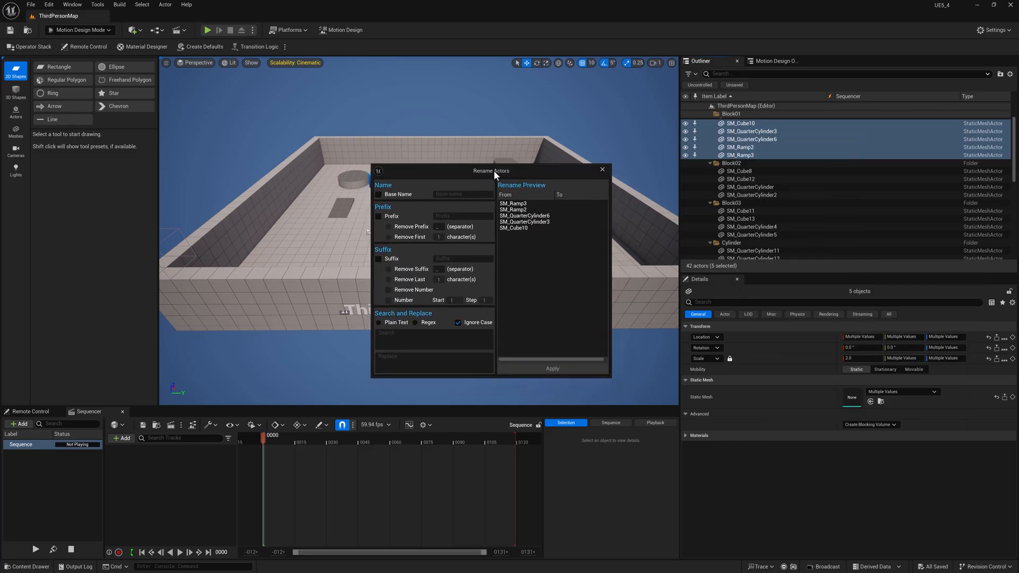
{"action": "mouse_move", "coordinate": [405, 200]}
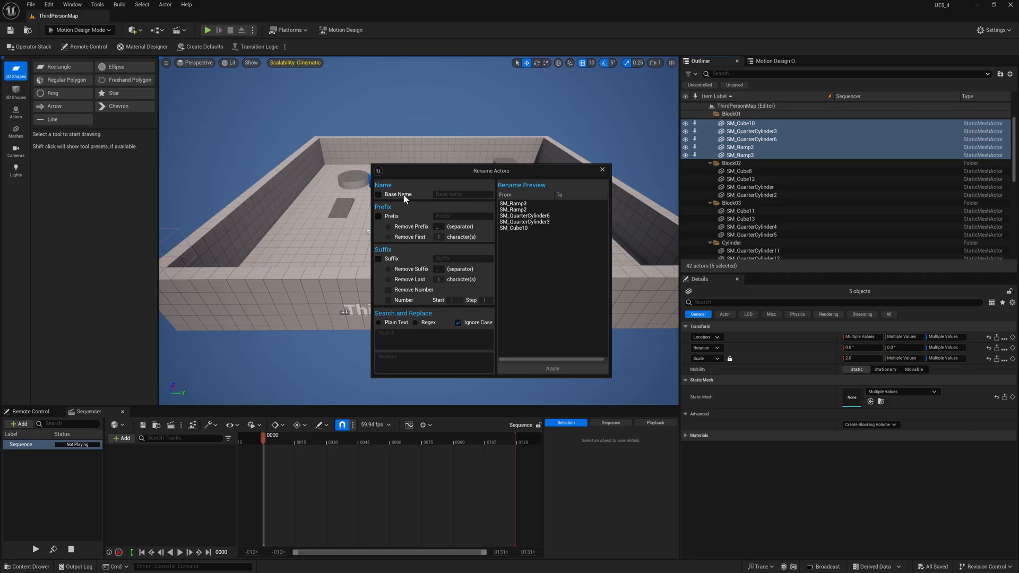
{"action": "mouse_move", "coordinate": [530, 205]}
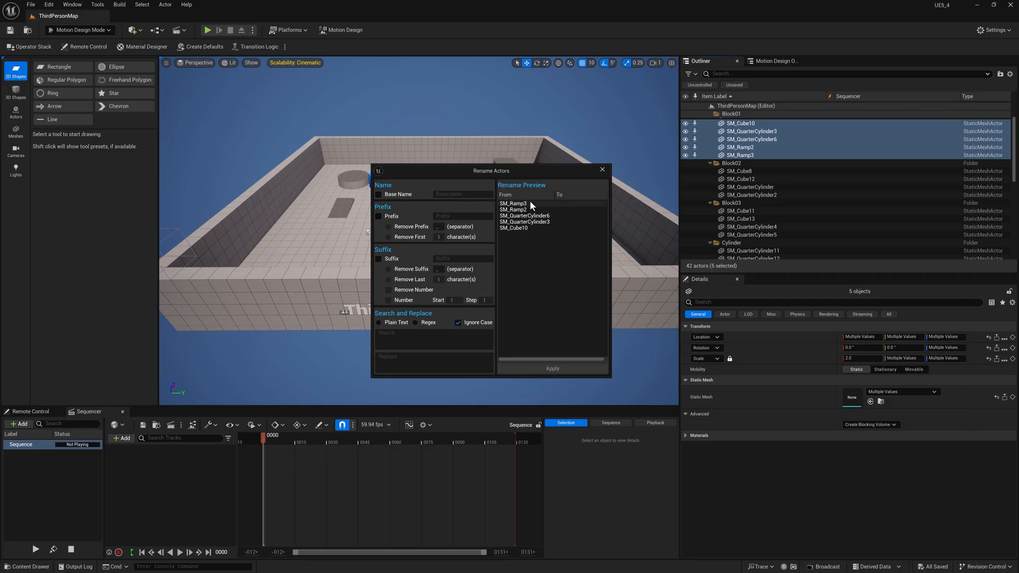
{"action": "mouse_move", "coordinate": [402, 331]}
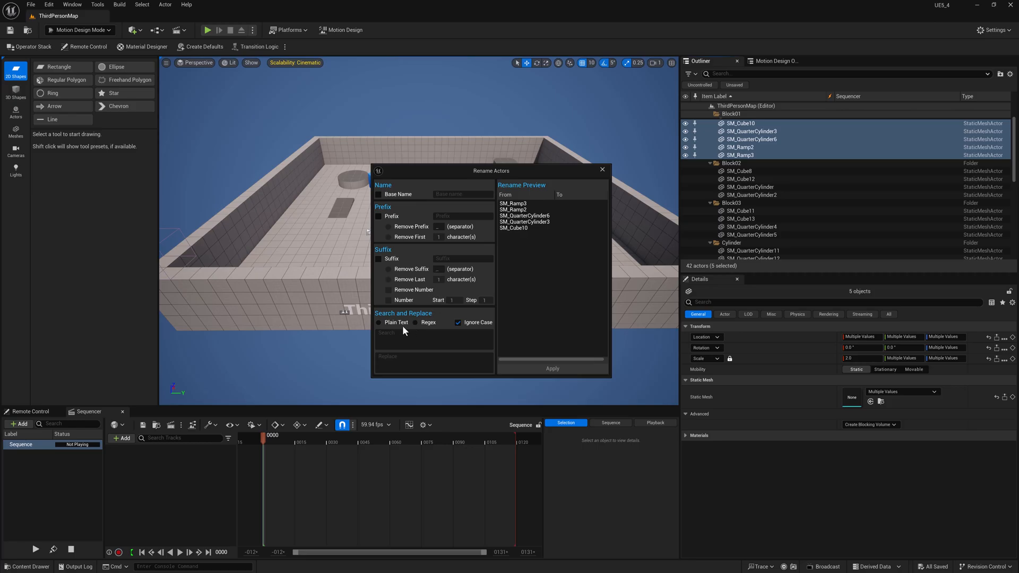
{"action": "mouse_move", "coordinate": [388, 344]}
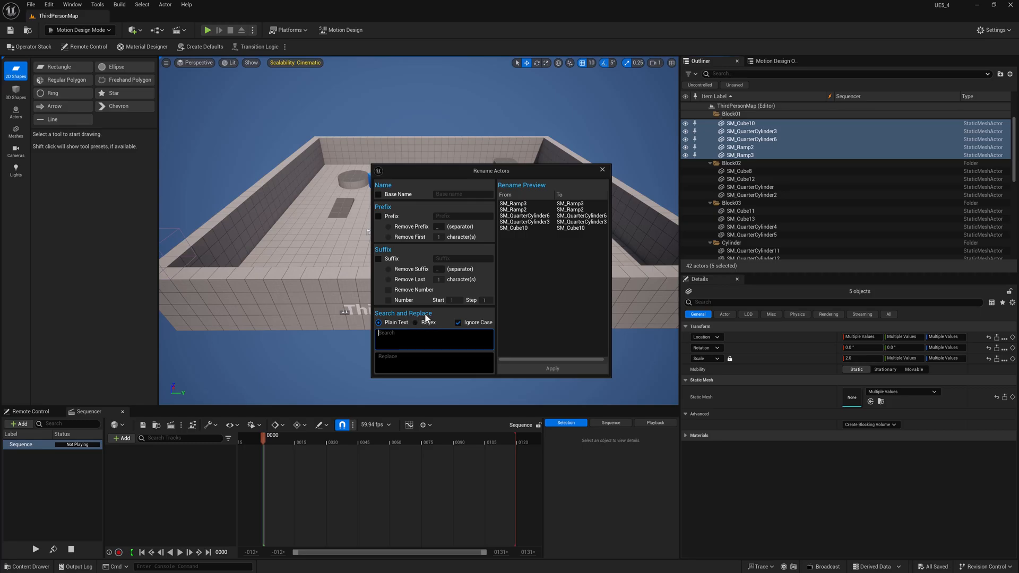
Step: Enter SM_ as a regex search and enable Base Name in Rename Actors
{"action": "type", "text": "SM_"}
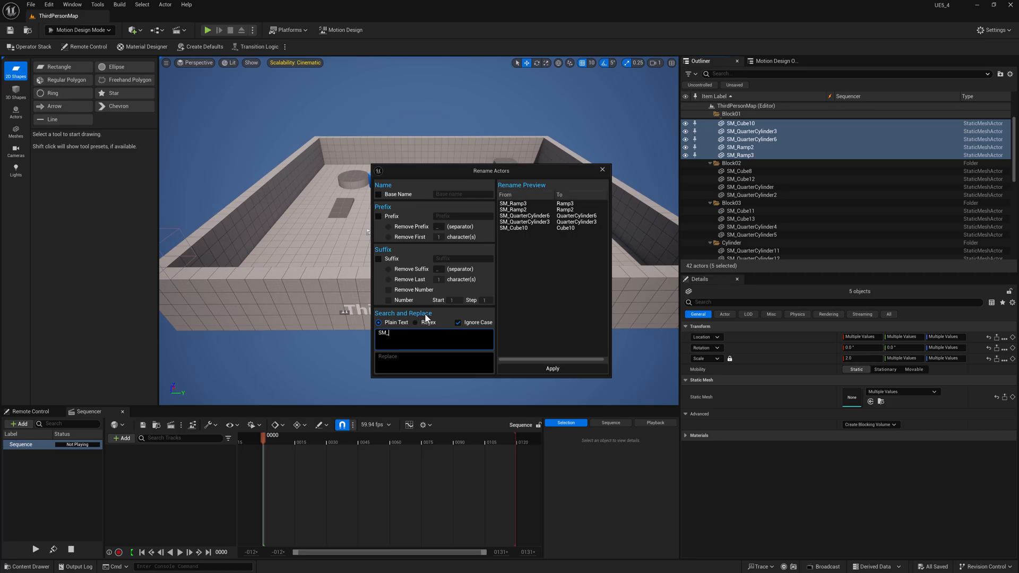
{"action": "mouse_move", "coordinate": [429, 356]}
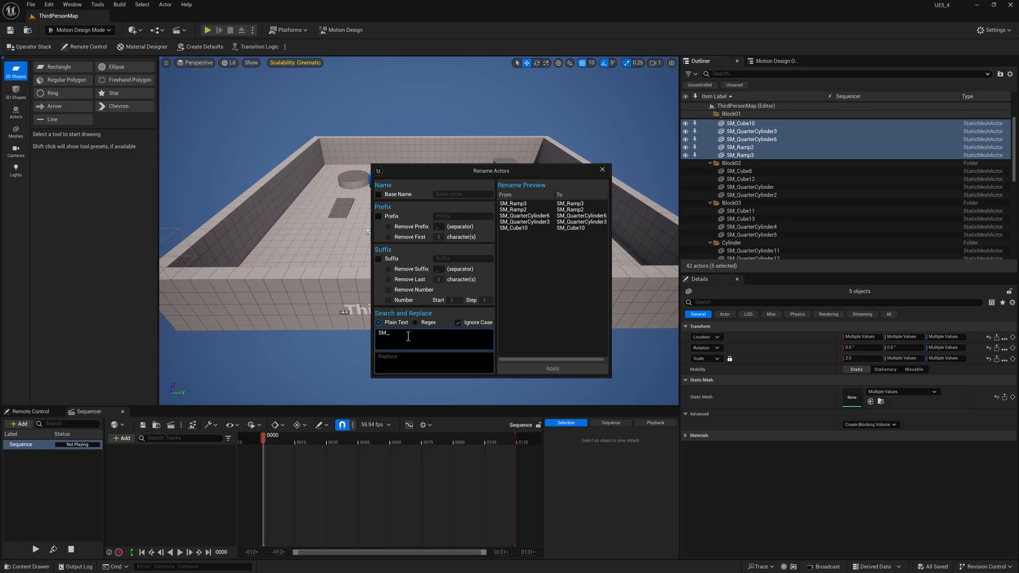
{"action": "type", "text": "mp"}
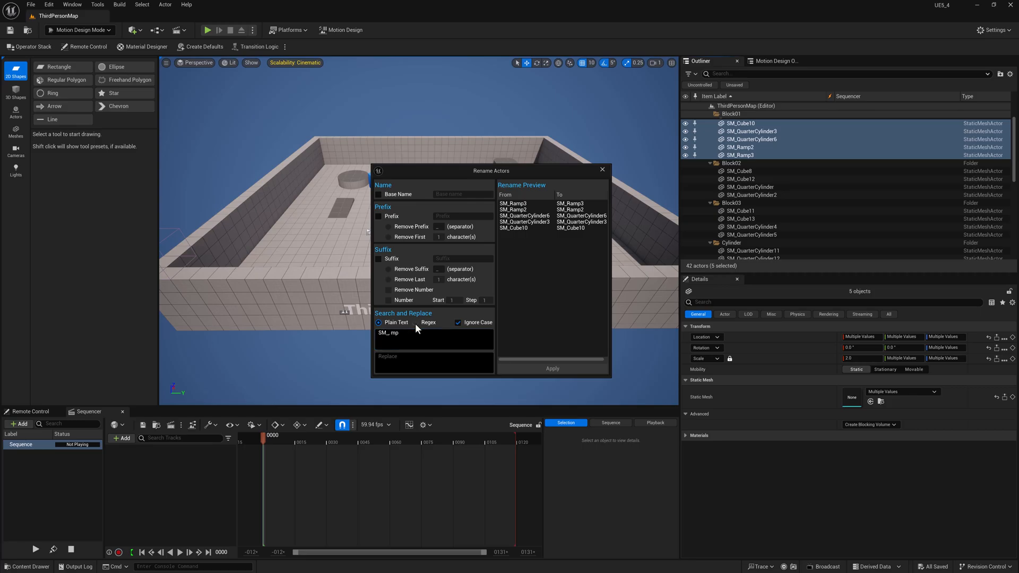
{"action": "left_click", "coordinate": [419, 322]}
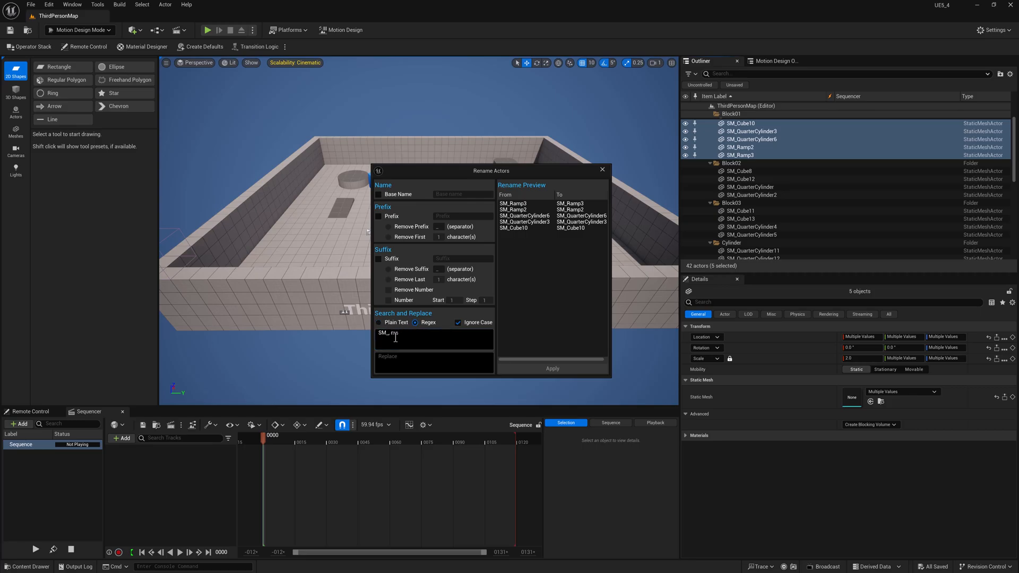
{"action": "type", "text": "mp"}
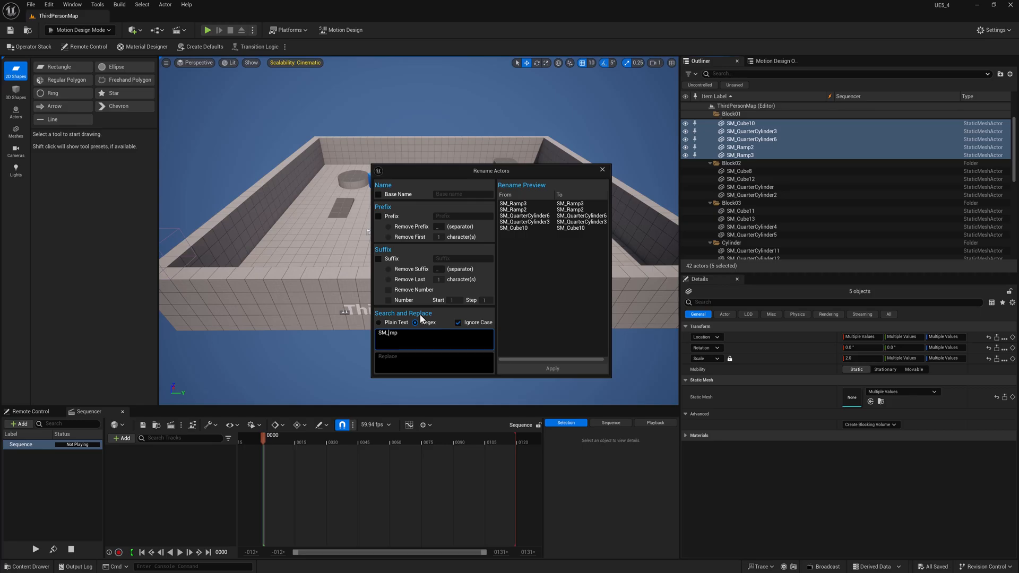
{"action": "key", "text": "Backspace"}
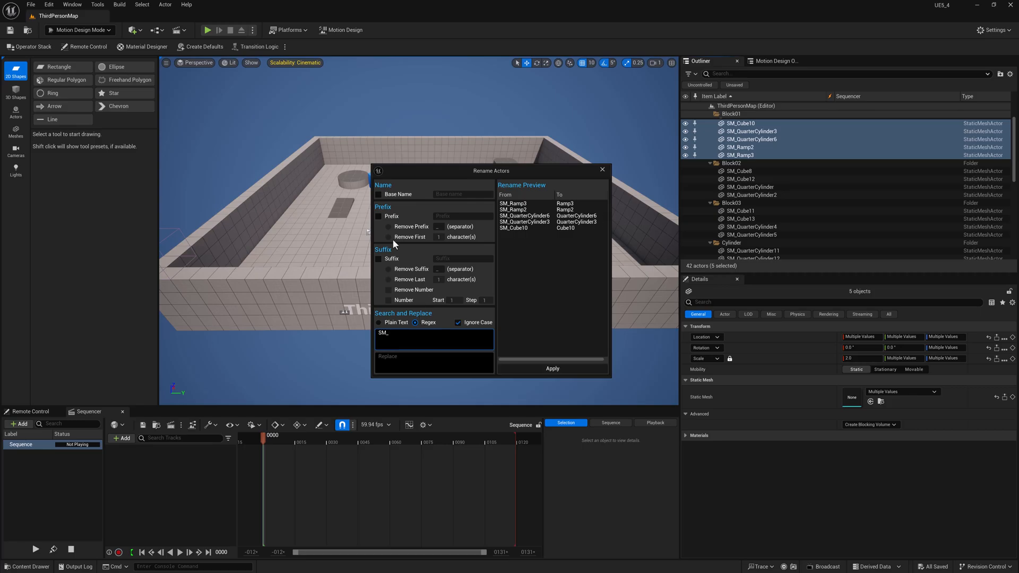
{"action": "left_click", "coordinate": [379, 194]}
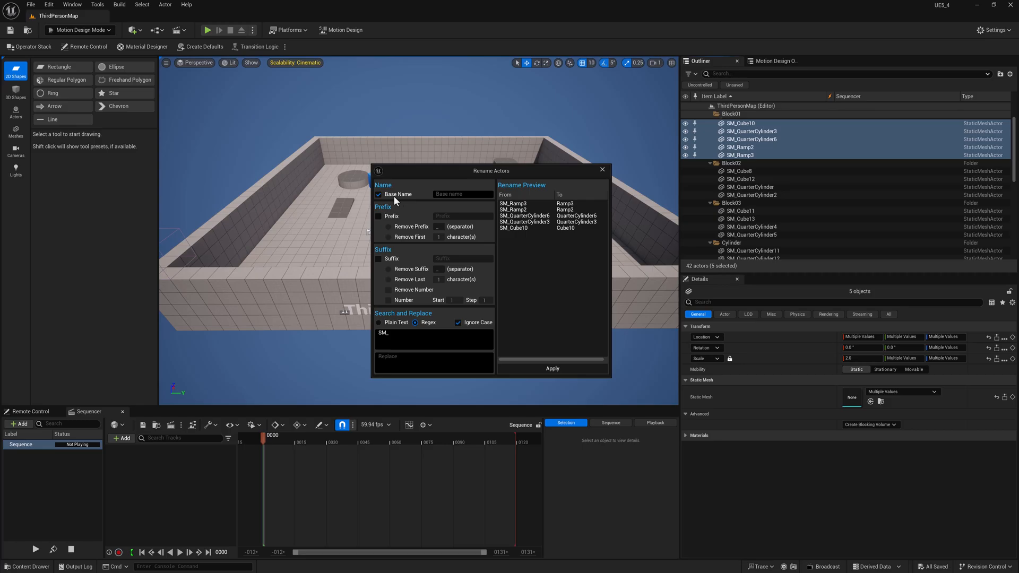
Step: Type 'apple' as base name, then disable Base Name and enable Prefix
{"action": "left_click", "coordinate": [463, 195]}
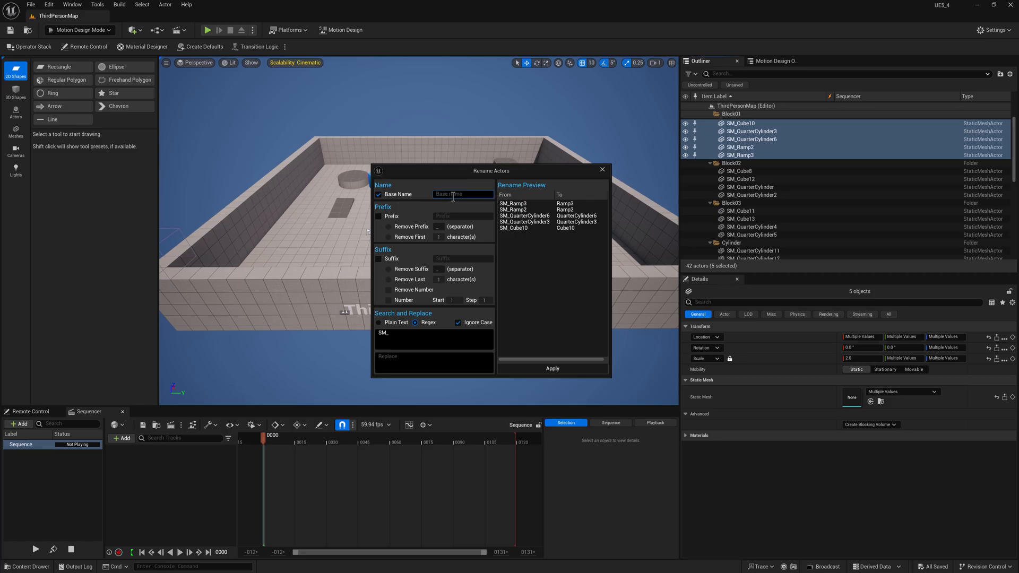
{"action": "type", "text": "apple"}
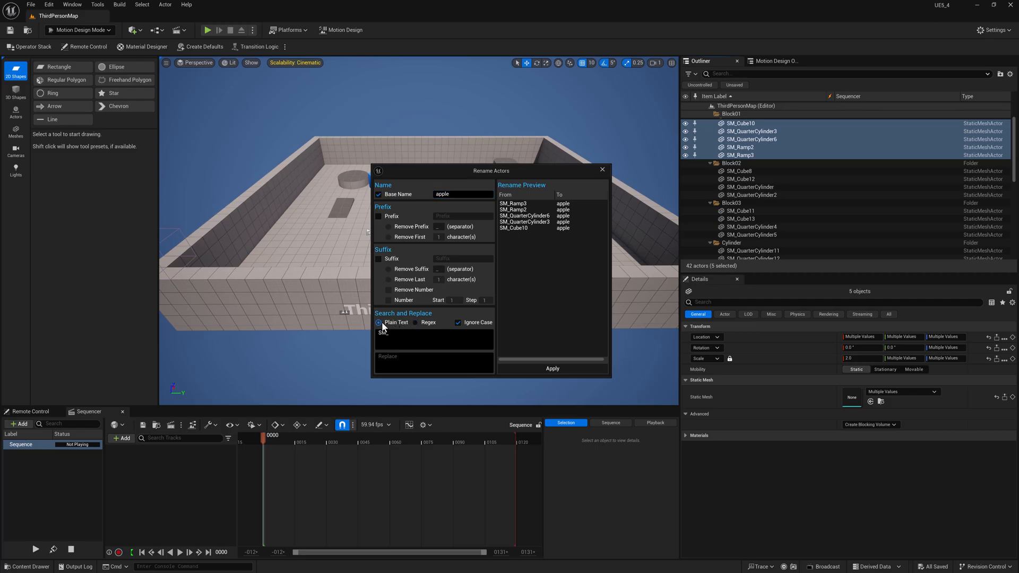
{"action": "left_click", "coordinate": [379, 194]}
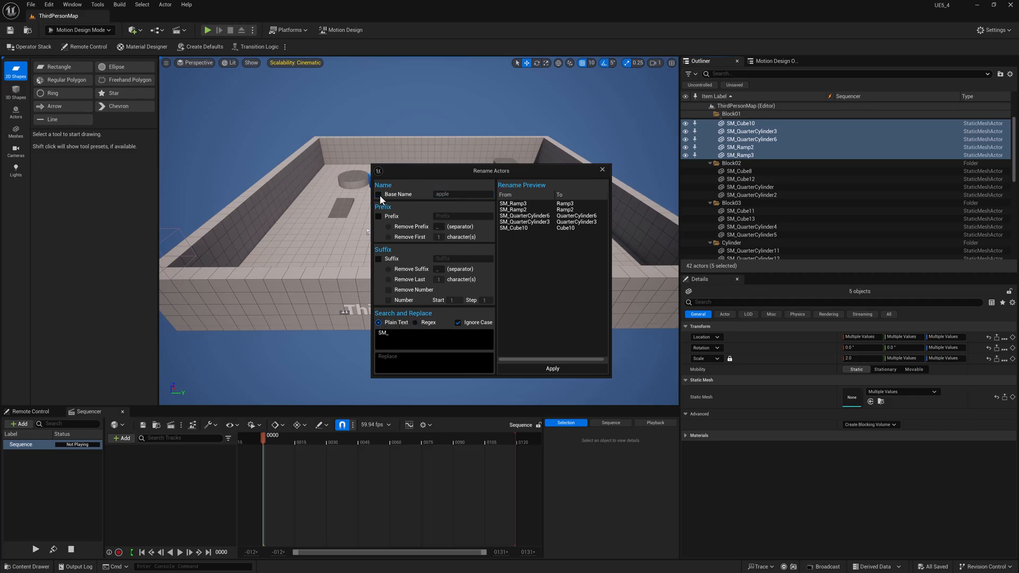
{"action": "left_click", "coordinate": [379, 216]}
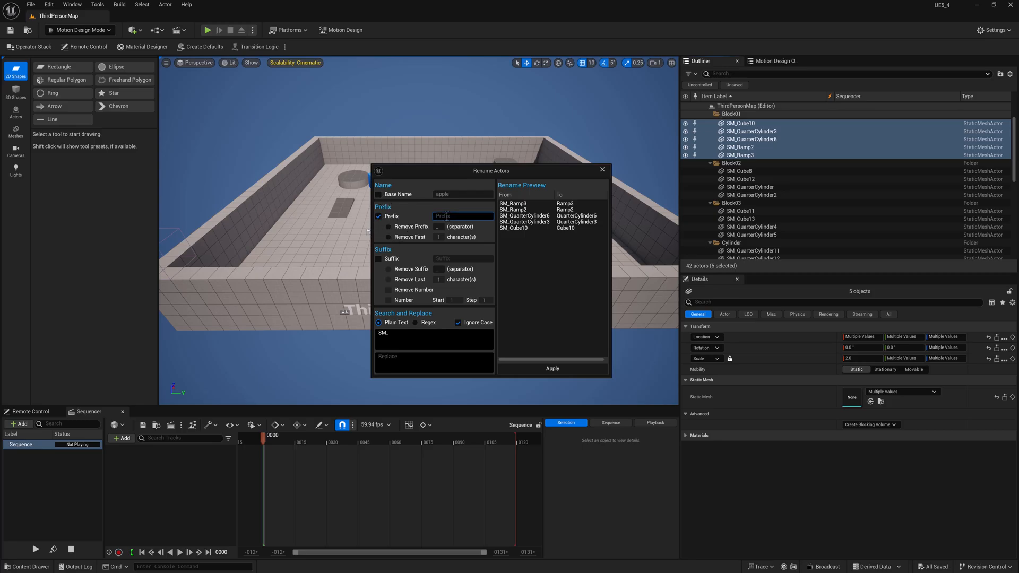
Step: Add prefix App_ and suffix _Bannana, and tick Remove Suffix
{"action": "type", "text": "App"}
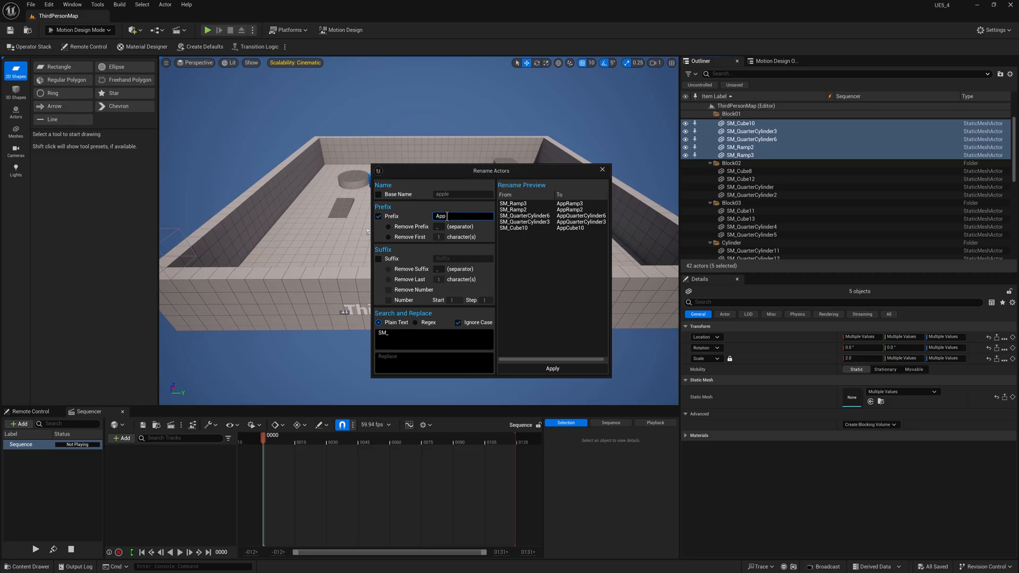
{"action": "type", "text": "_"}
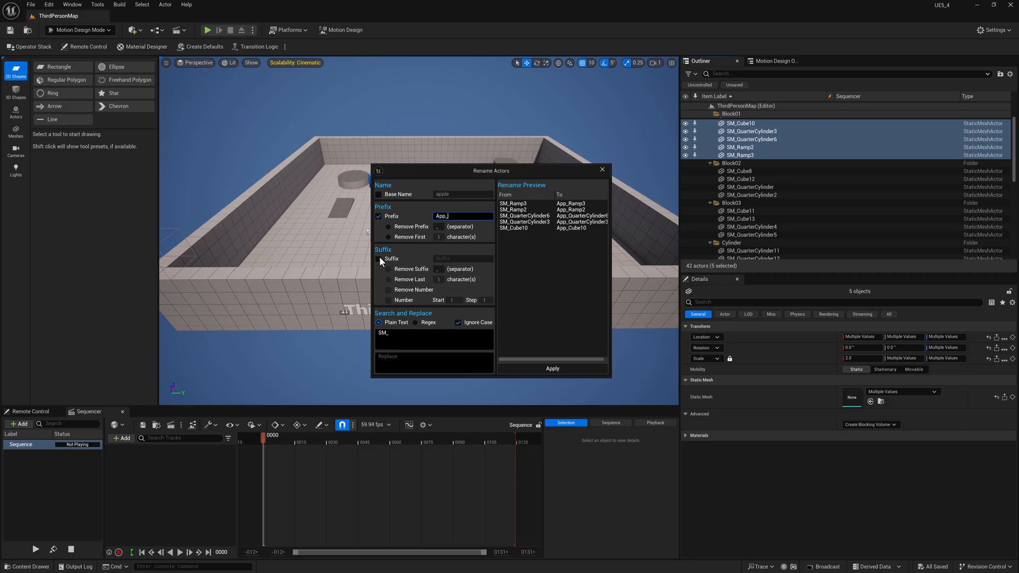
{"action": "left_click", "coordinate": [379, 259]}
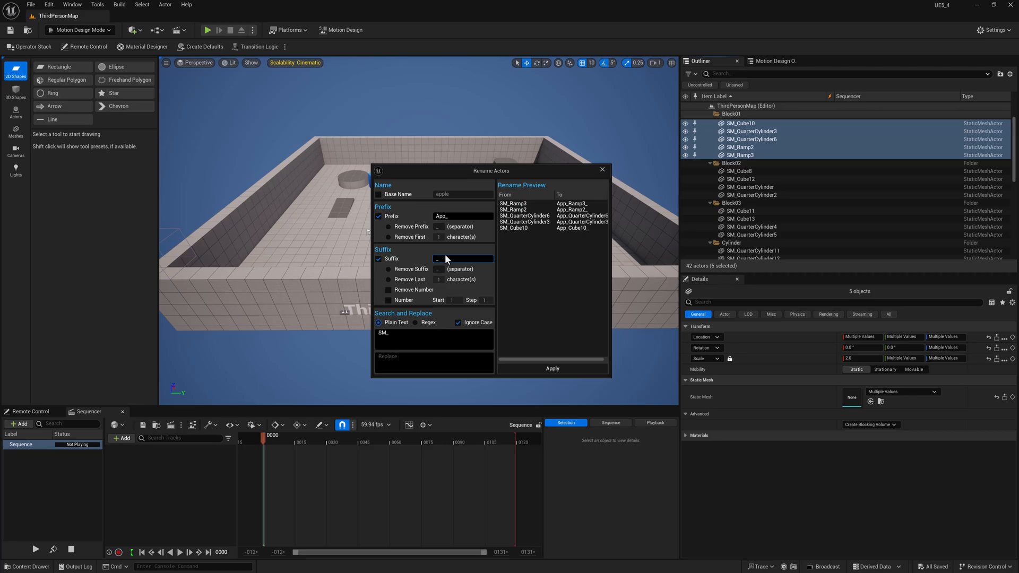
{"action": "type", "text": "_Bannana"}
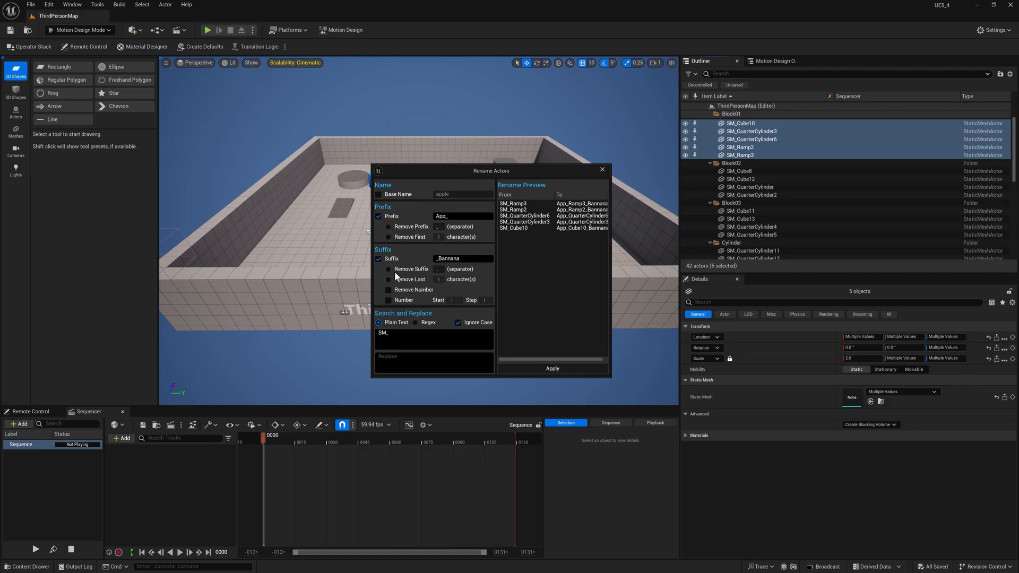
{"action": "left_click", "coordinate": [388, 269]}
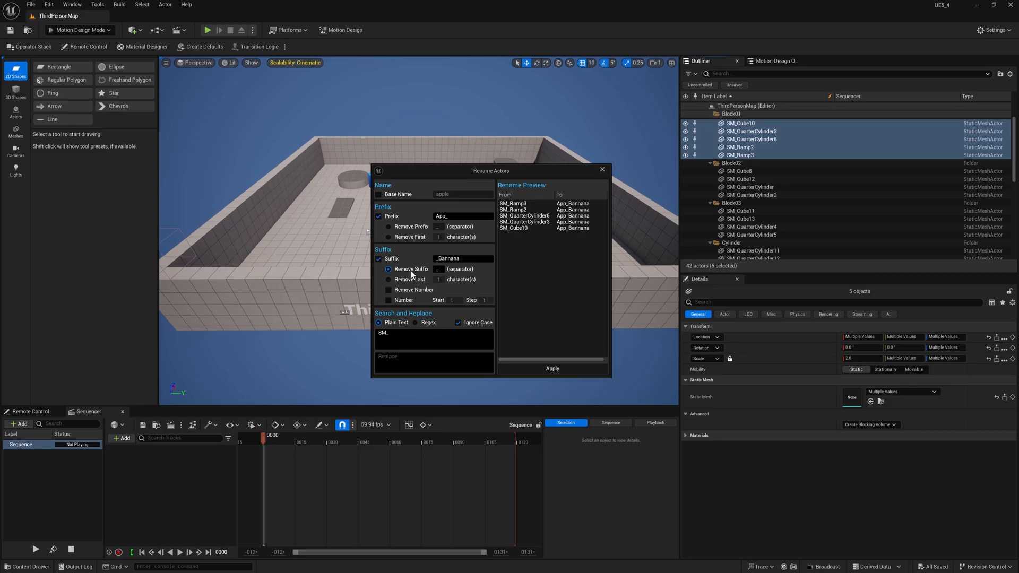
Step: Untick Remove Suffix, then enable Remove Number and sequential Number starting at 1, step 1
{"action": "left_click", "coordinate": [388, 269]}
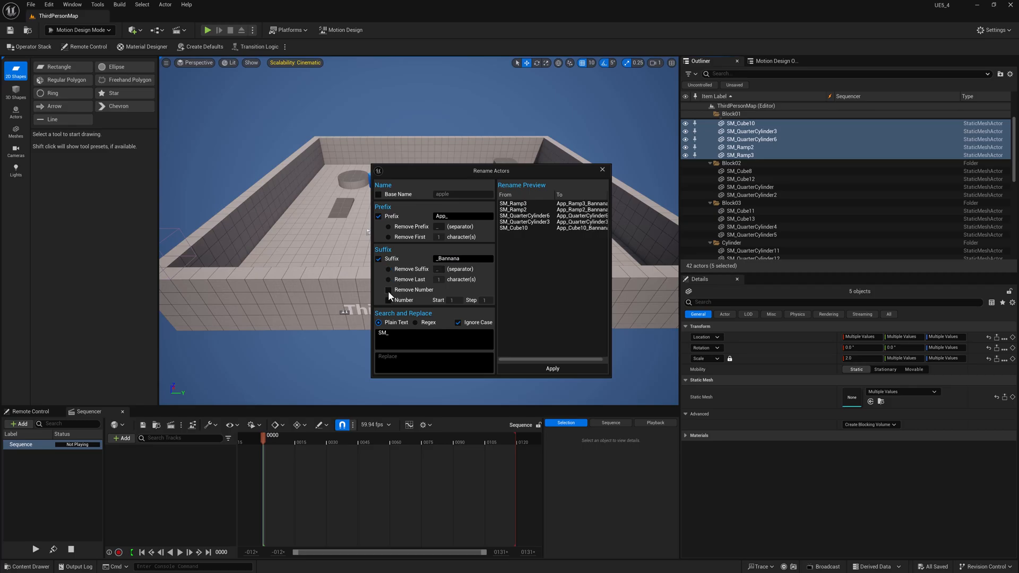
{"action": "left_click", "coordinate": [388, 290]}
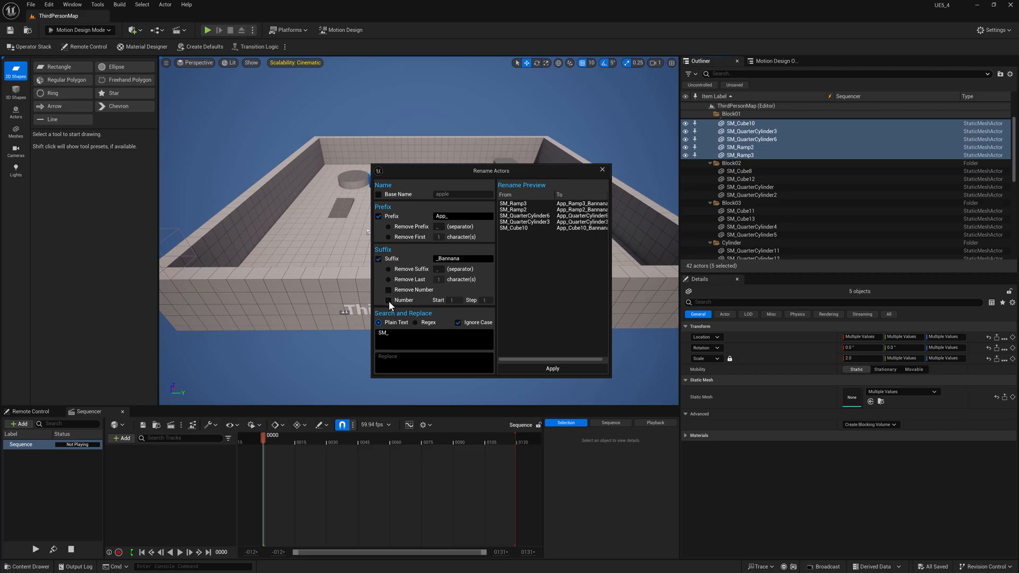
{"action": "left_click", "coordinate": [388, 289]}
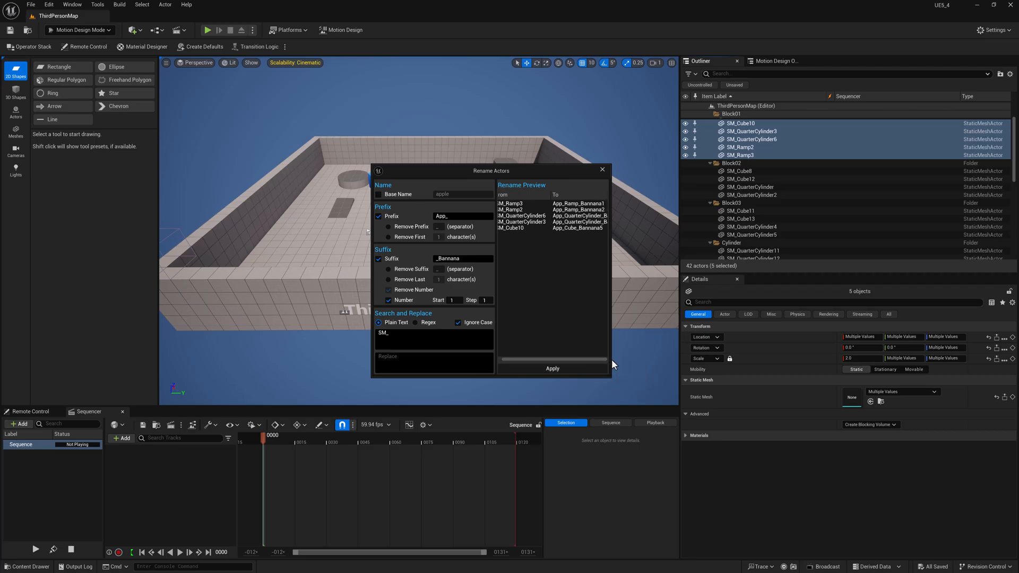
{"action": "mouse_move", "coordinate": [552, 181]}
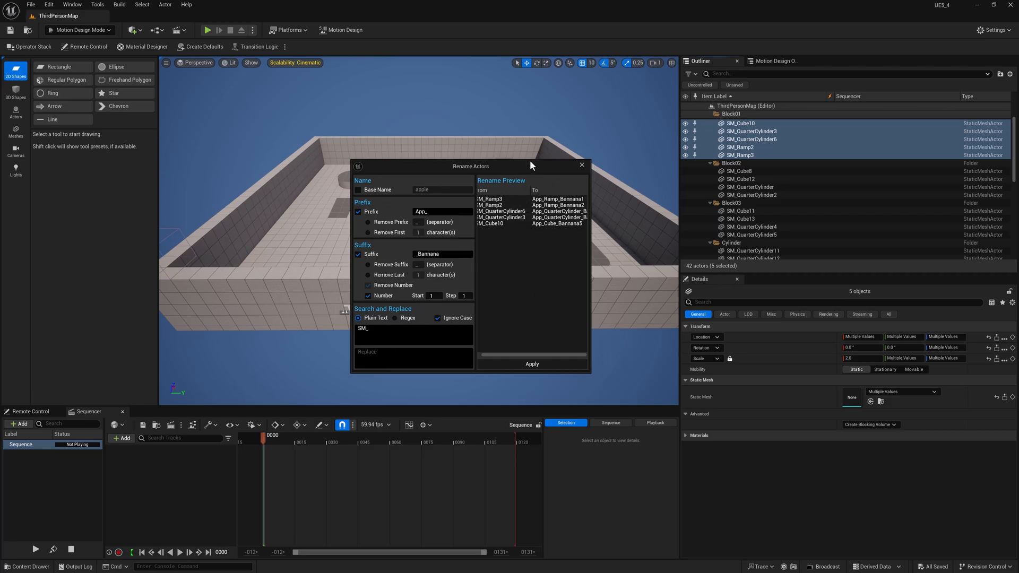
{"action": "mouse_move", "coordinate": [593, 179]}
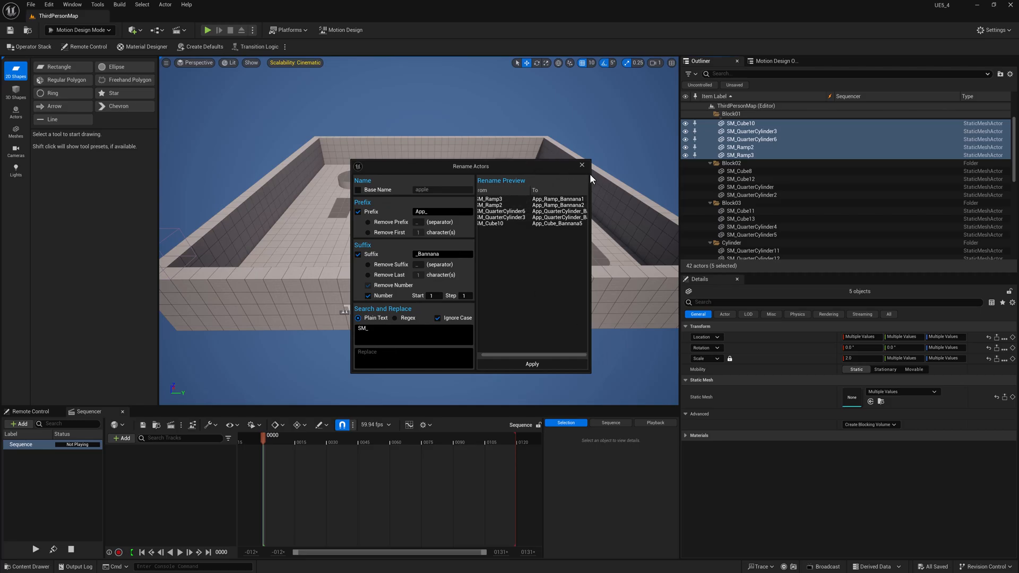
{"action": "mouse_move", "coordinate": [583, 164]}
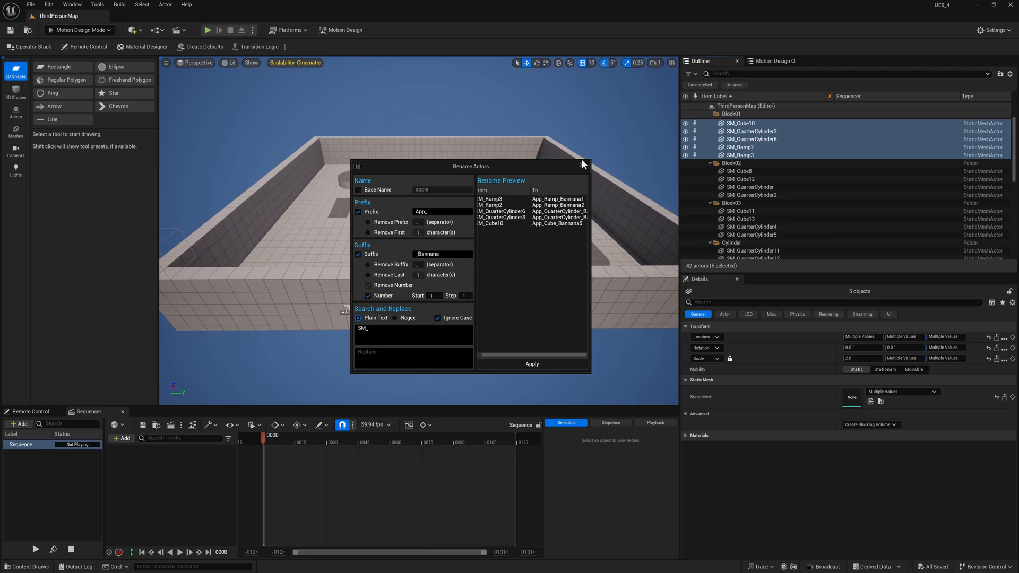
Step: Close Rename Actors and open Advanced Rename for three selected Bin material instances
{"action": "left_click", "coordinate": [582, 164]}
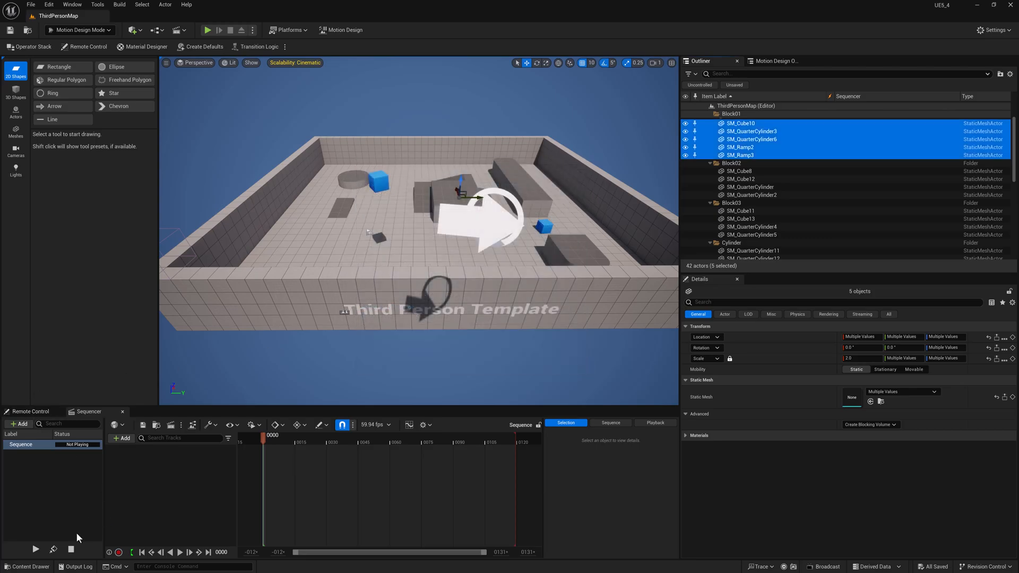
{"action": "left_click", "coordinate": [27, 566]}
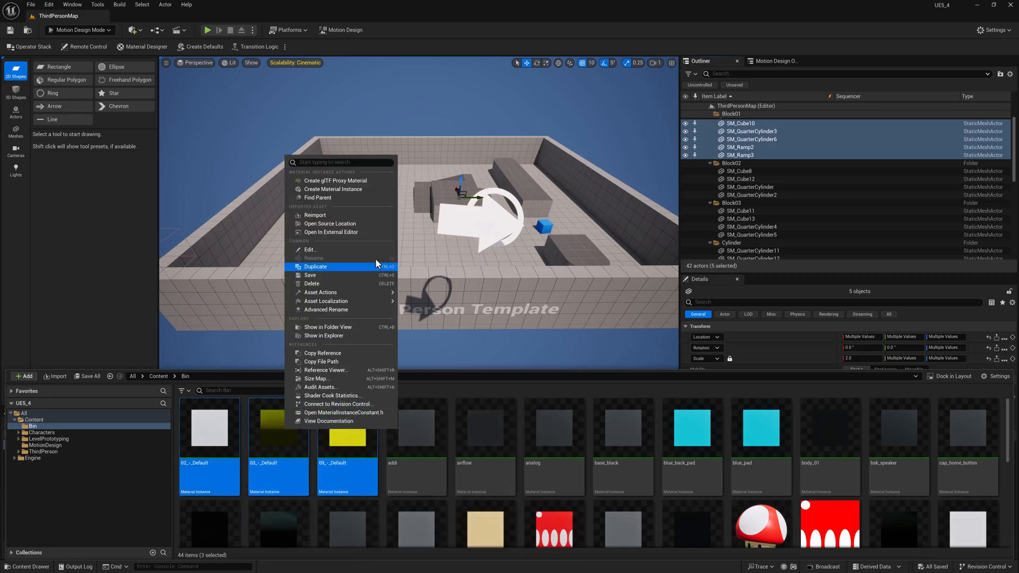
{"action": "mouse_move", "coordinate": [350, 319]}
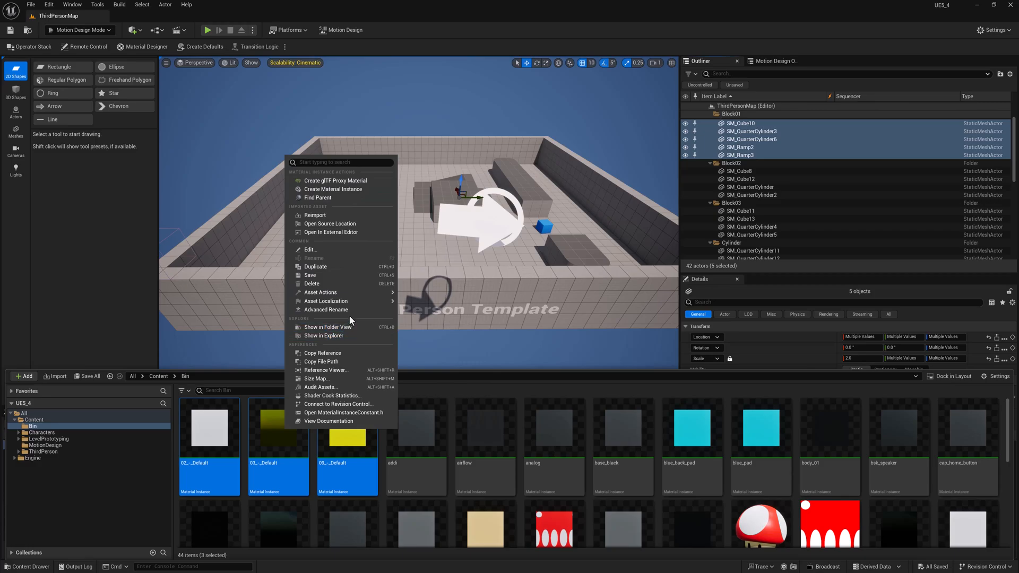
{"action": "left_click", "coordinate": [324, 310]}
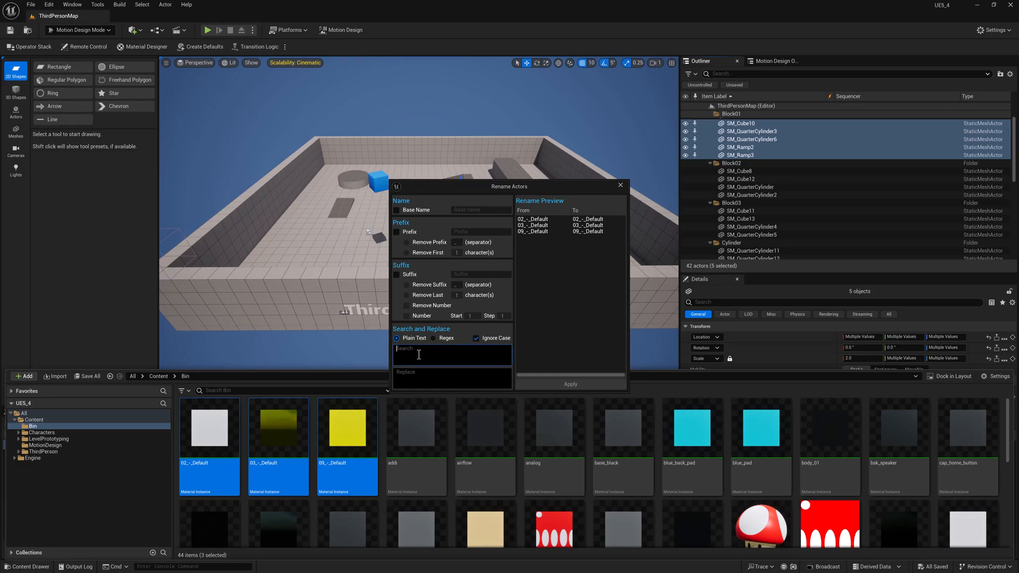
Step: Search for 'default' and enable Suffix and Number, previewing 02_-_1, 03_-_2, 09_-_3
{"action": "type", "text": "default"}
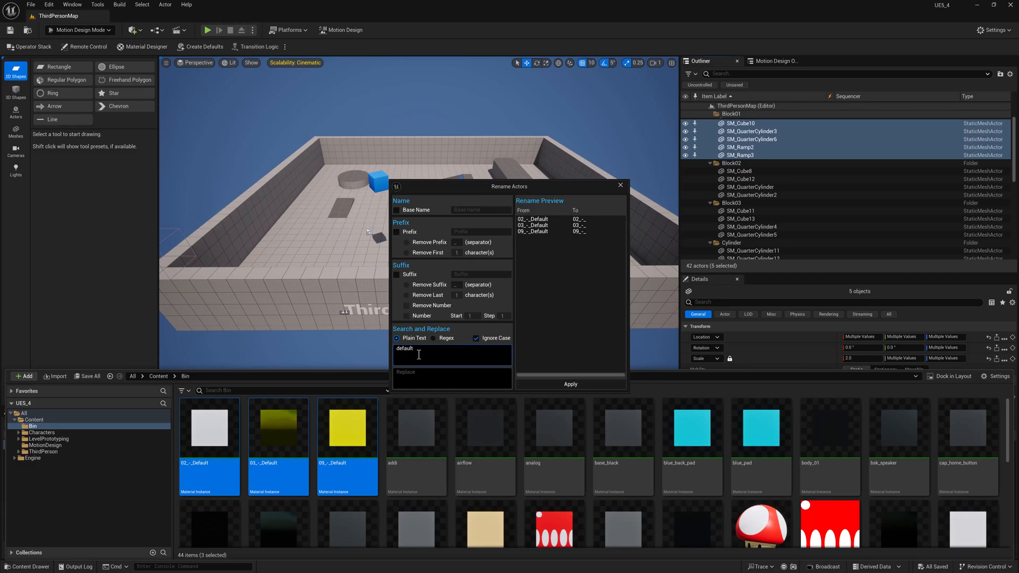
{"action": "mouse_move", "coordinate": [451, 286]}
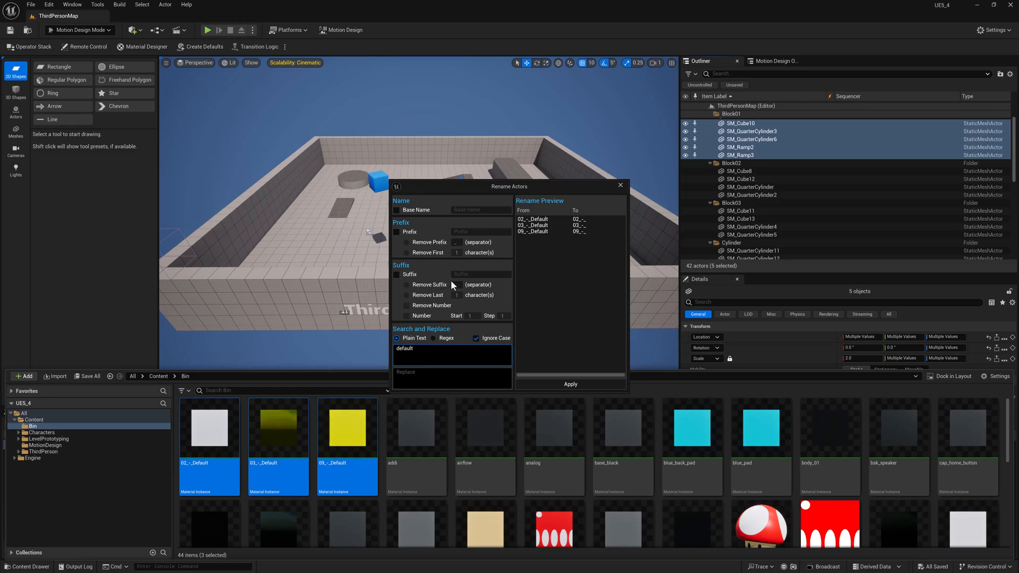
{"action": "mouse_move", "coordinate": [406, 282]}
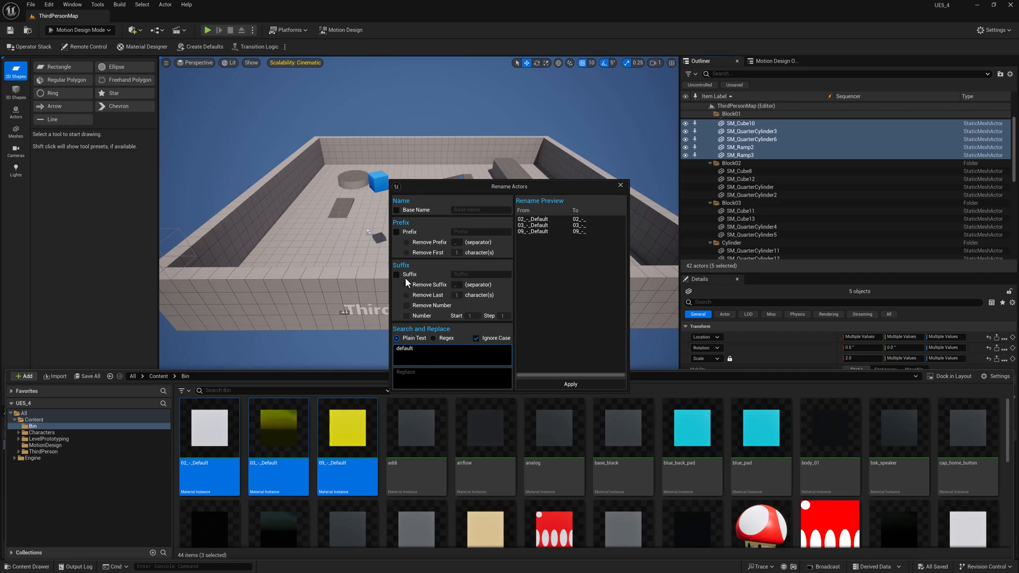
{"action": "left_click", "coordinate": [397, 274]}
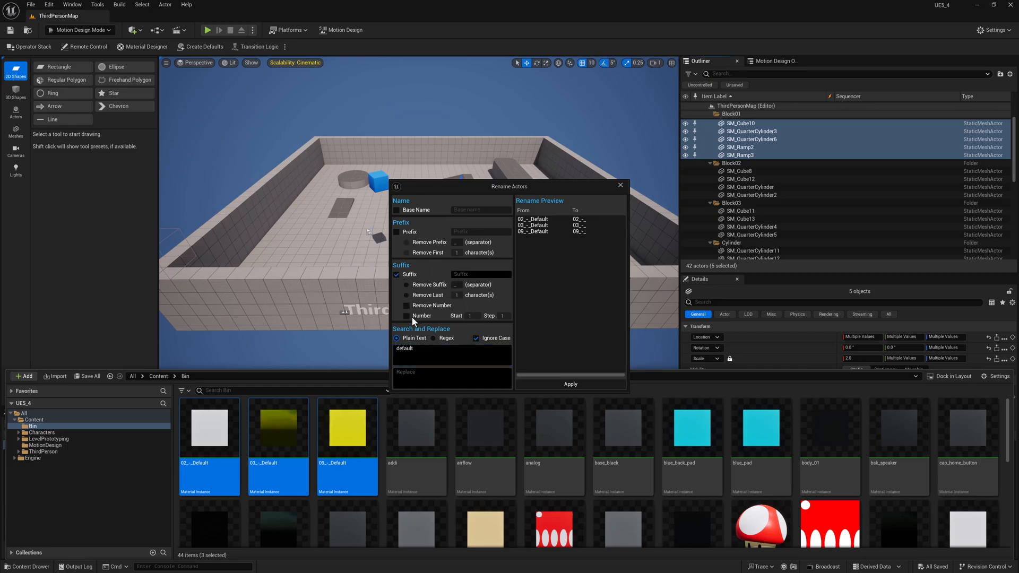
{"action": "left_click", "coordinate": [406, 315]}
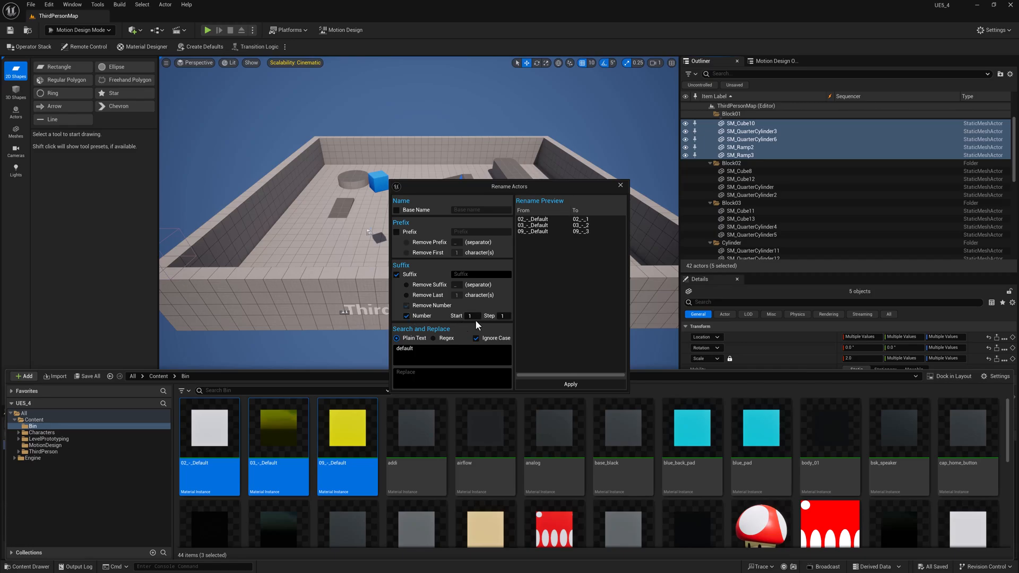